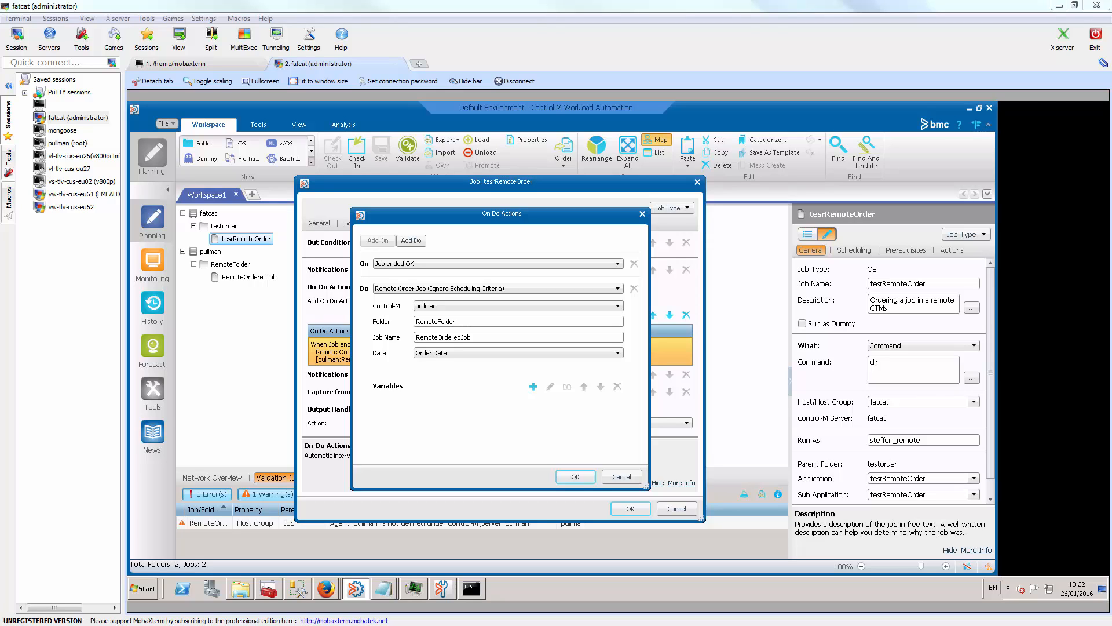
mouse_move(285, 367)
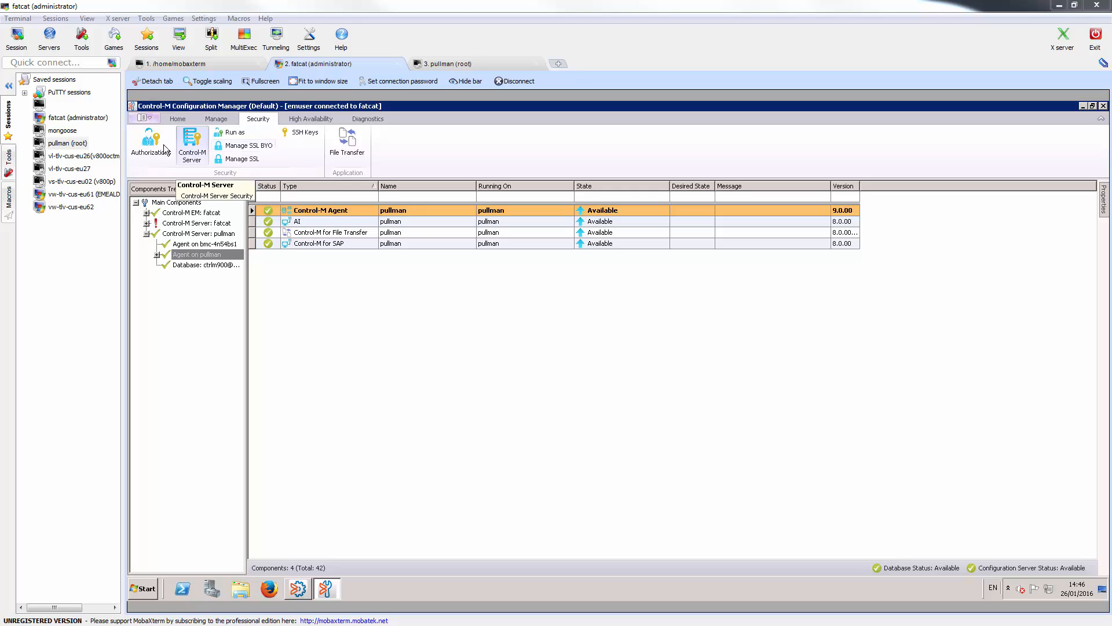
Review the remote user's authorization details in the EM Users list.
left_click(150, 142)
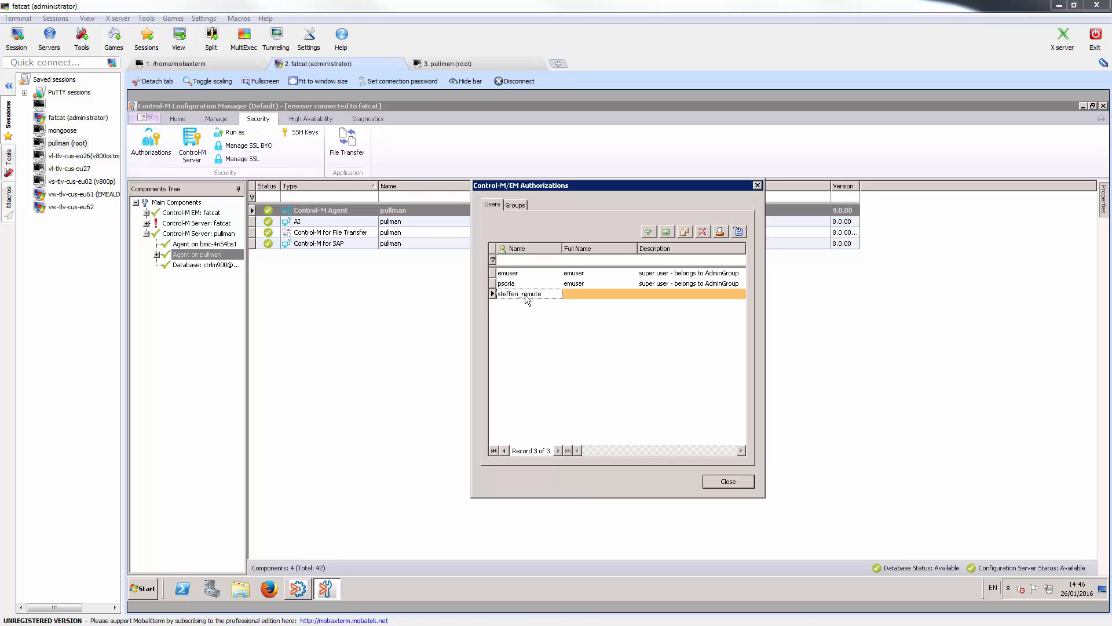
double_click(521, 294)
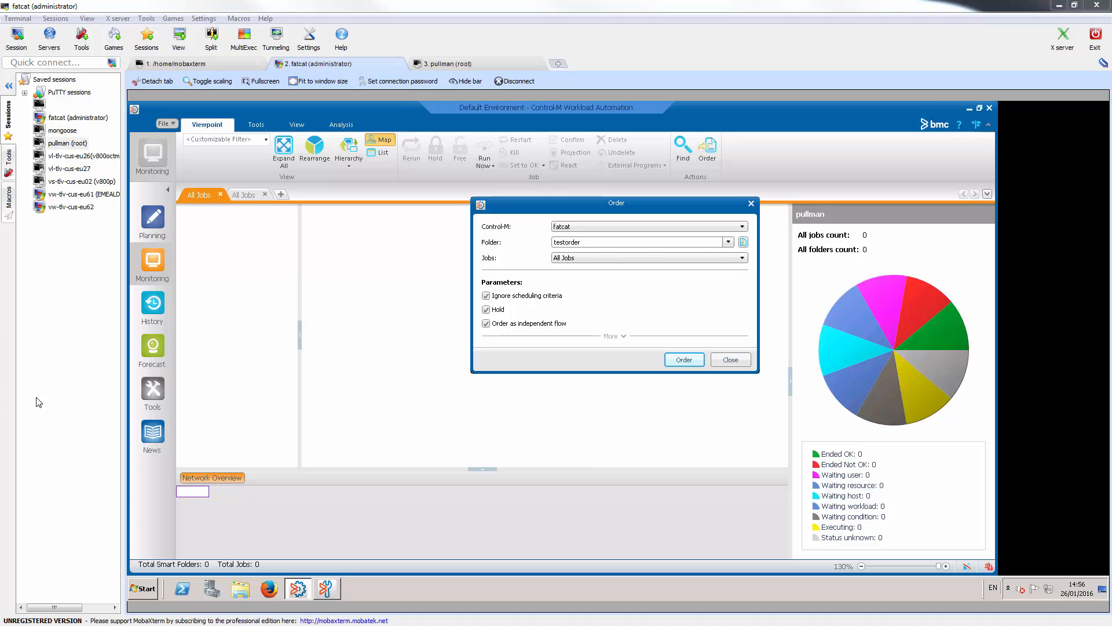
mouse_move(103, 421)
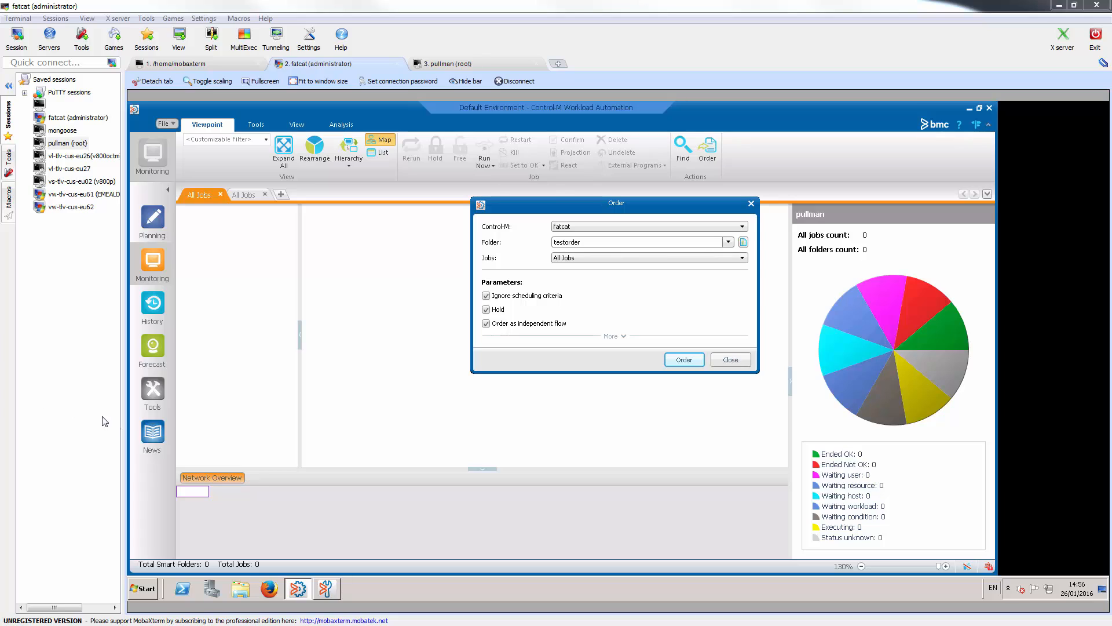
mouse_move(274, 458)
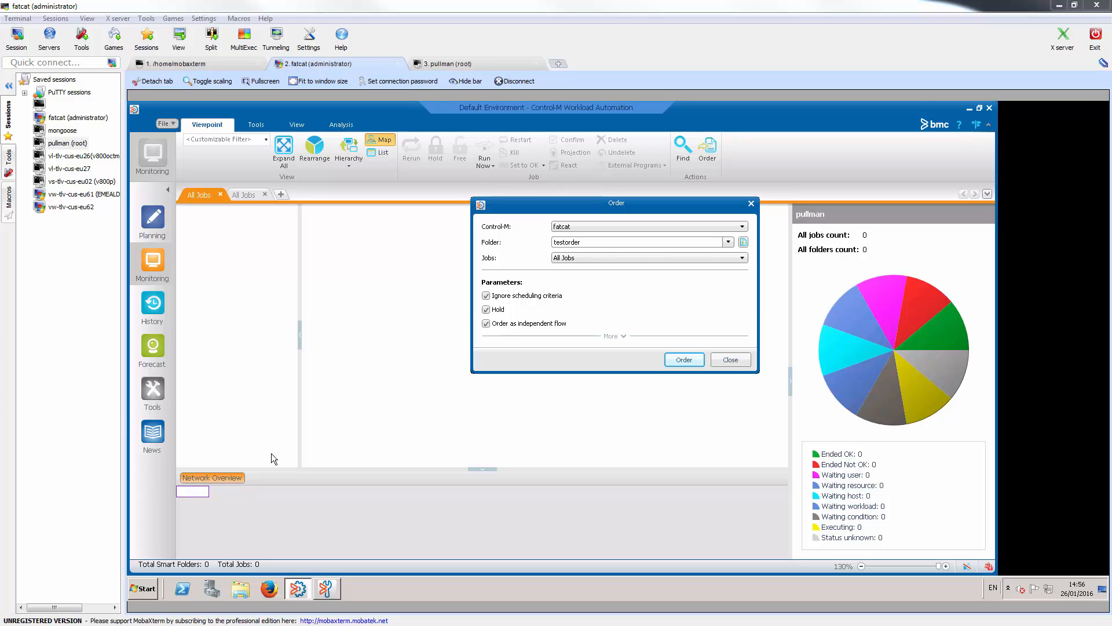
mouse_move(525, 455)
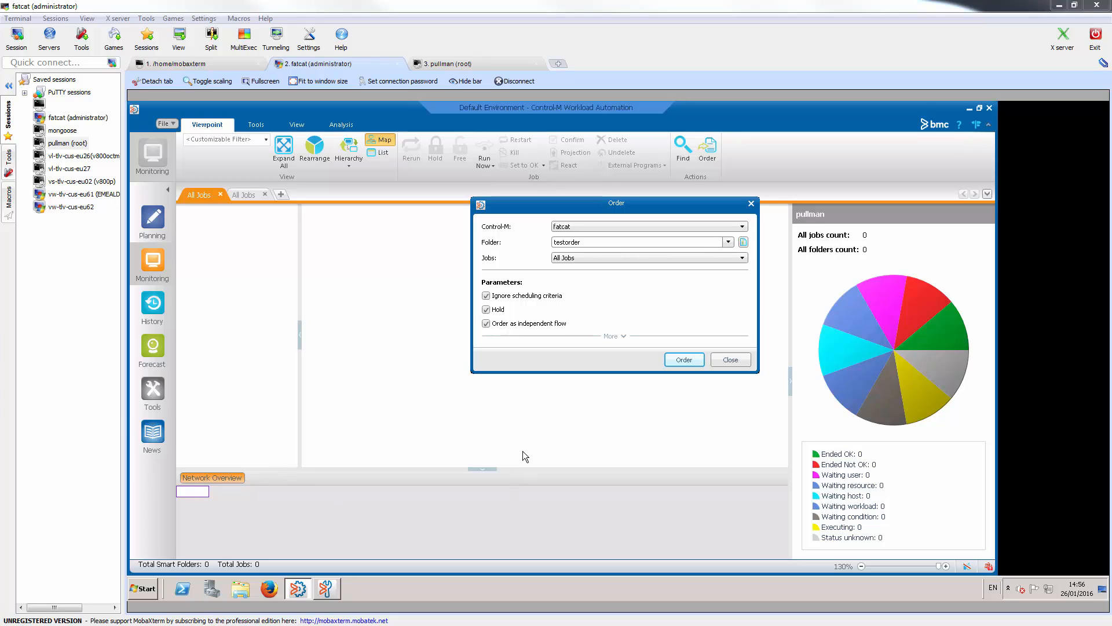
Confirm ordering all testorder jobs on fatcat, held and ignoring scheduling criteria.
left_click(683, 359)
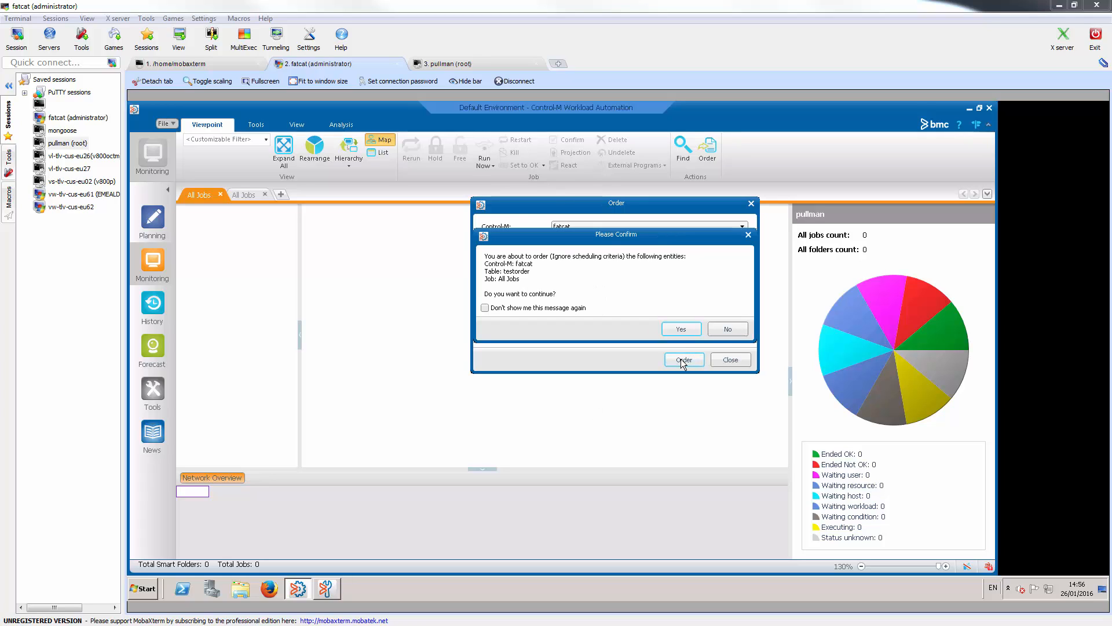
left_click(679, 328)
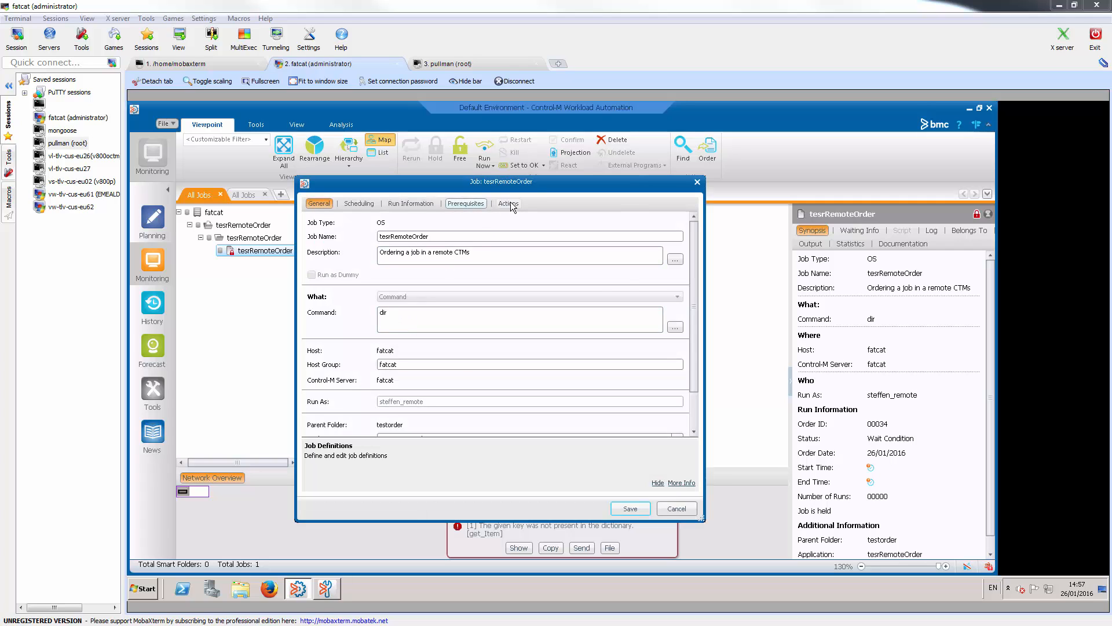
Check the Actions settings of tesrRemoteOrder, then free the held job to run.
left_click(508, 204)
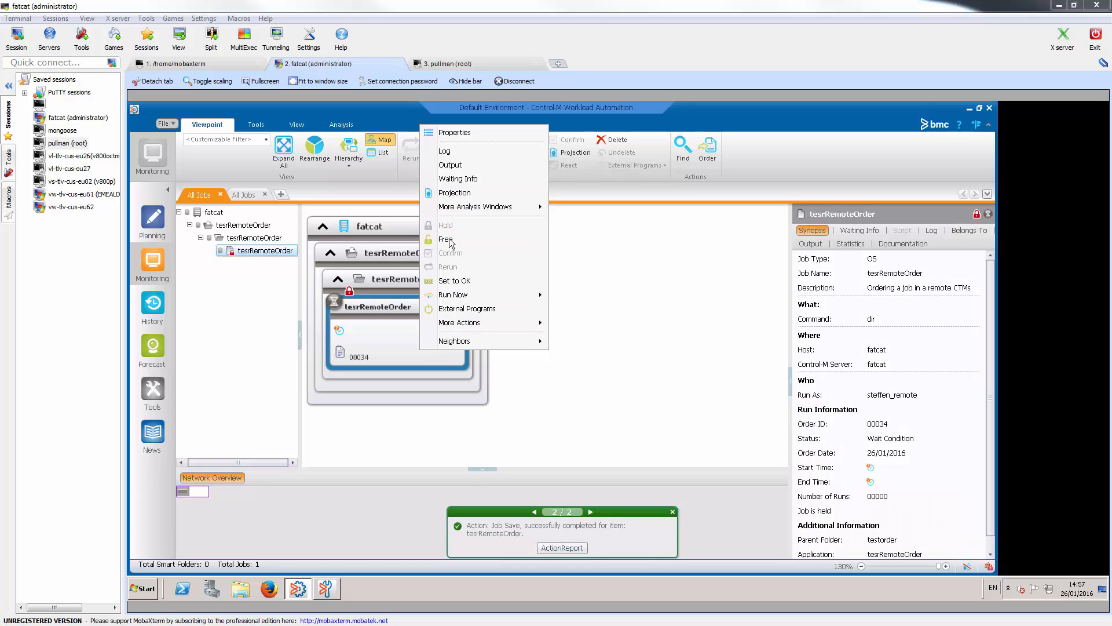
left_click(667, 376)
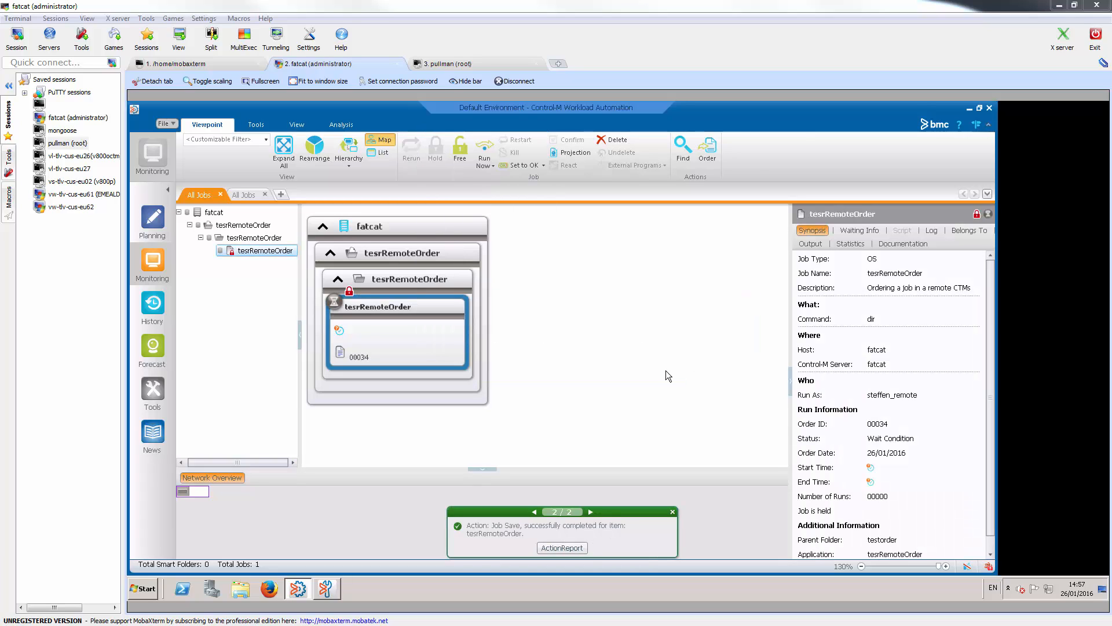
left_click(459, 150)
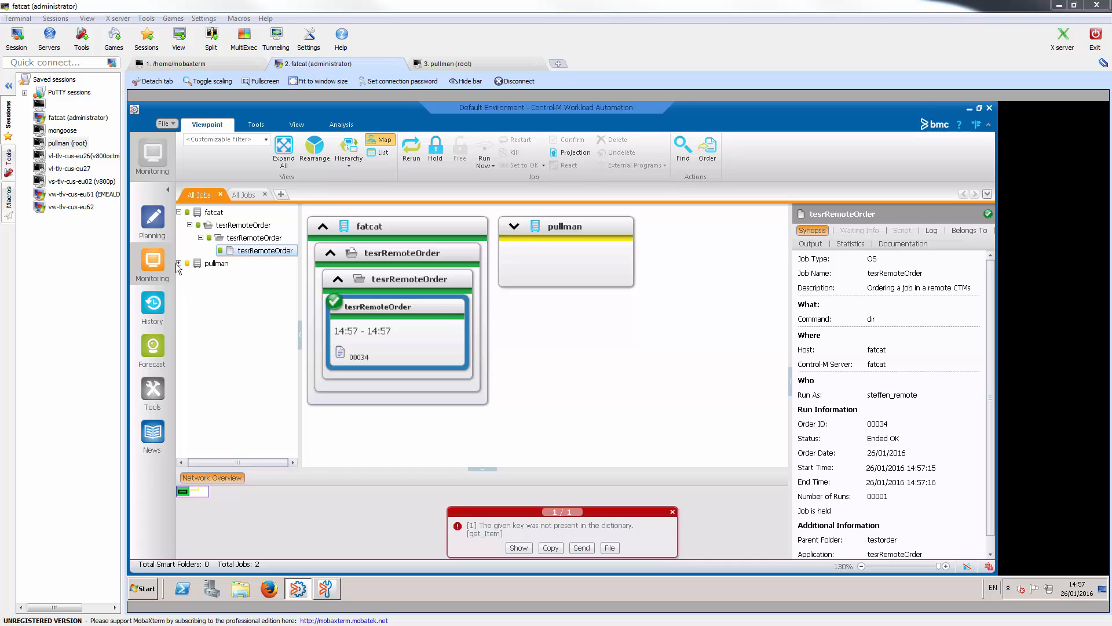
mouse_move(181, 269)
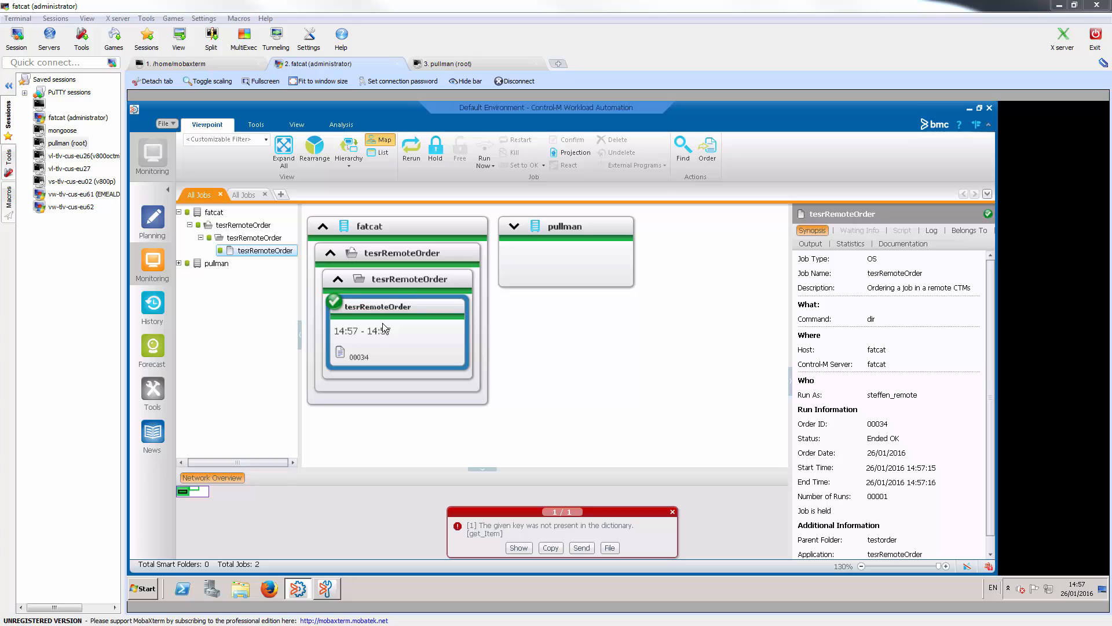
mouse_move(414, 368)
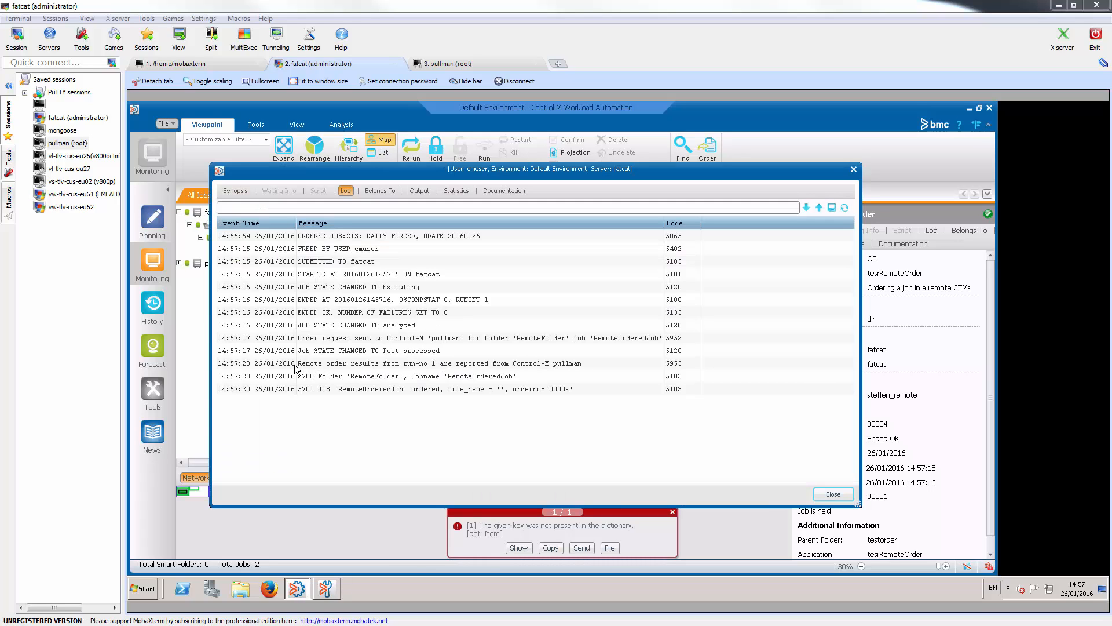
Select the log line showing RemoteOrderedJob ordered from RemoteFolder on pullman.
left_click(426, 362)
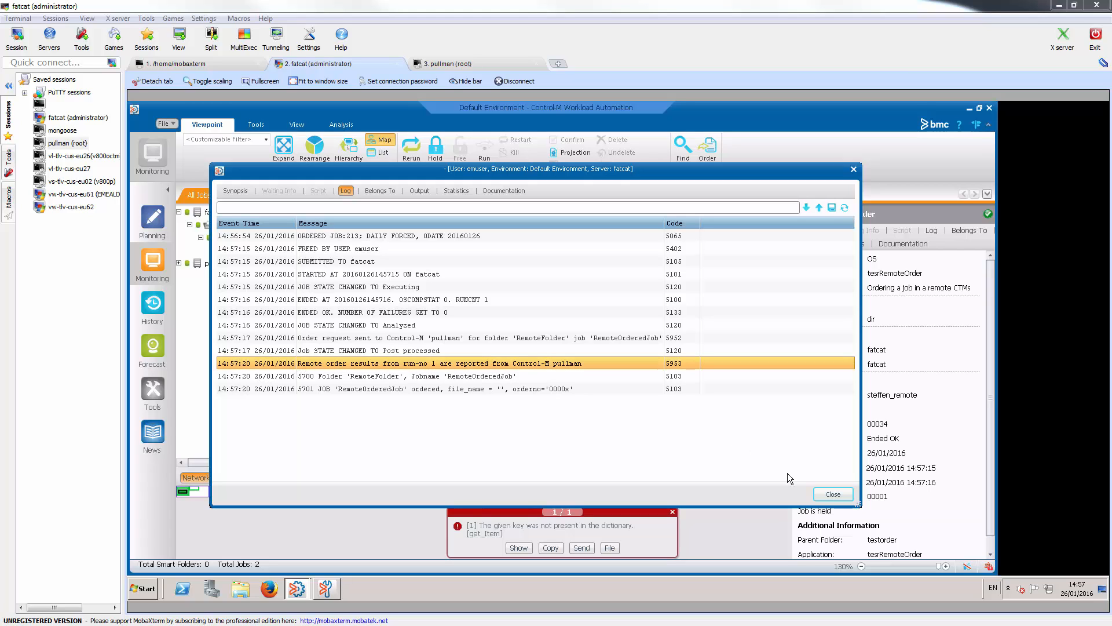